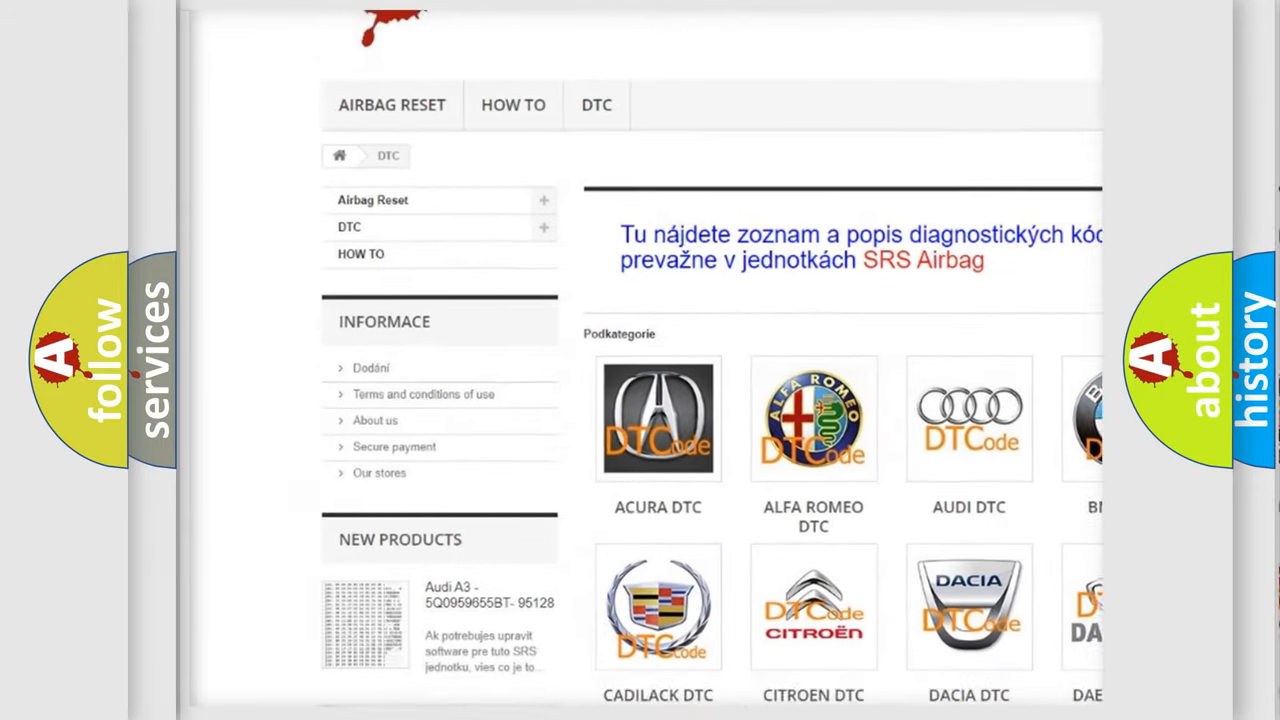
scroll(down, 3)
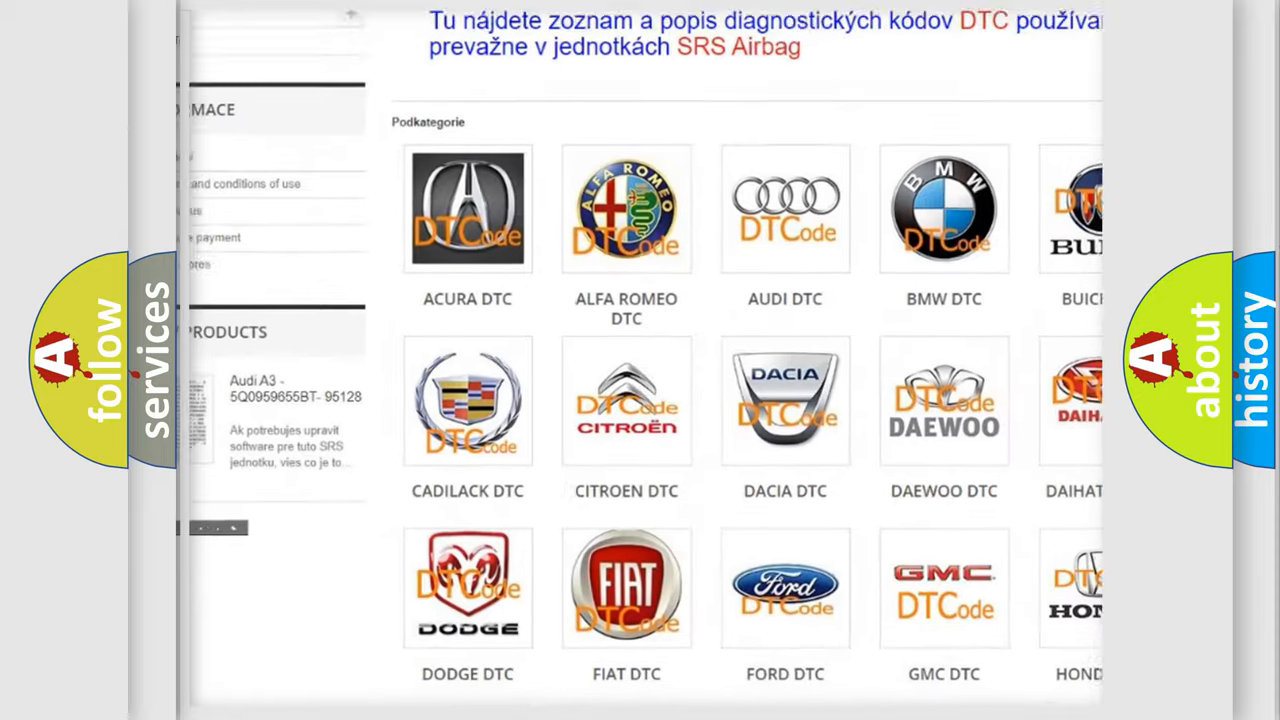
scroll(down, 3)
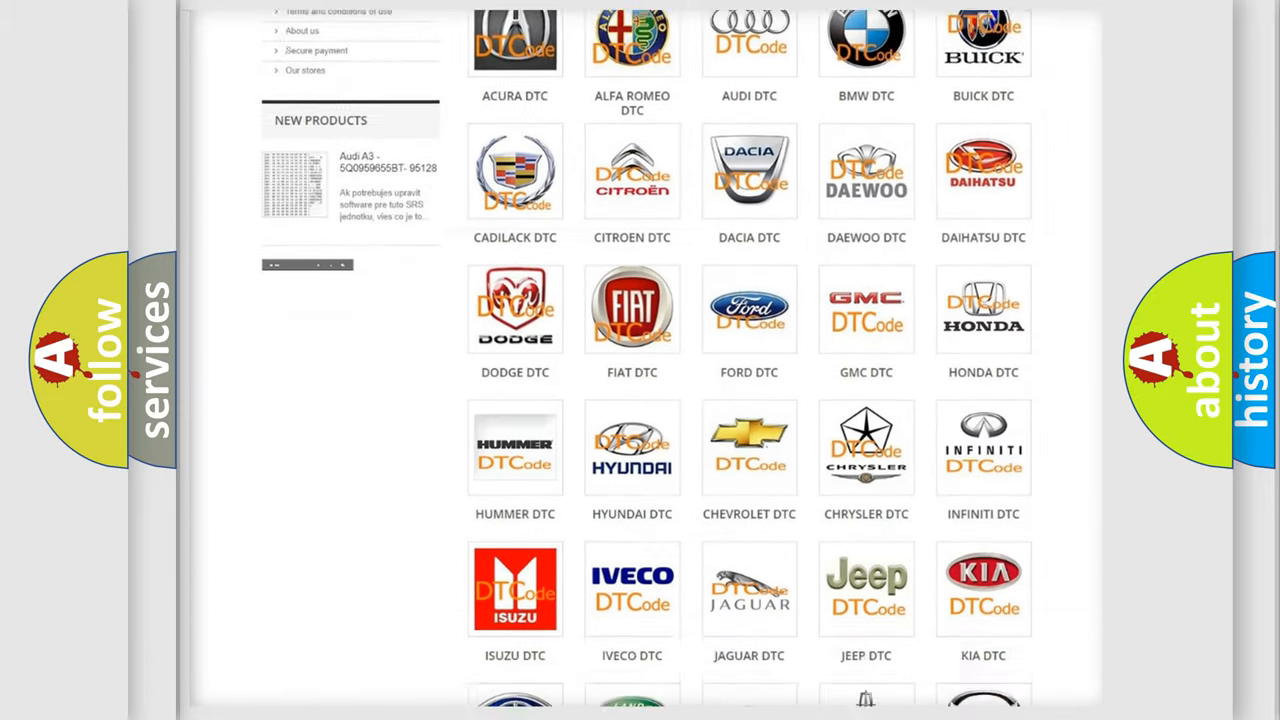
scroll(down, 3)
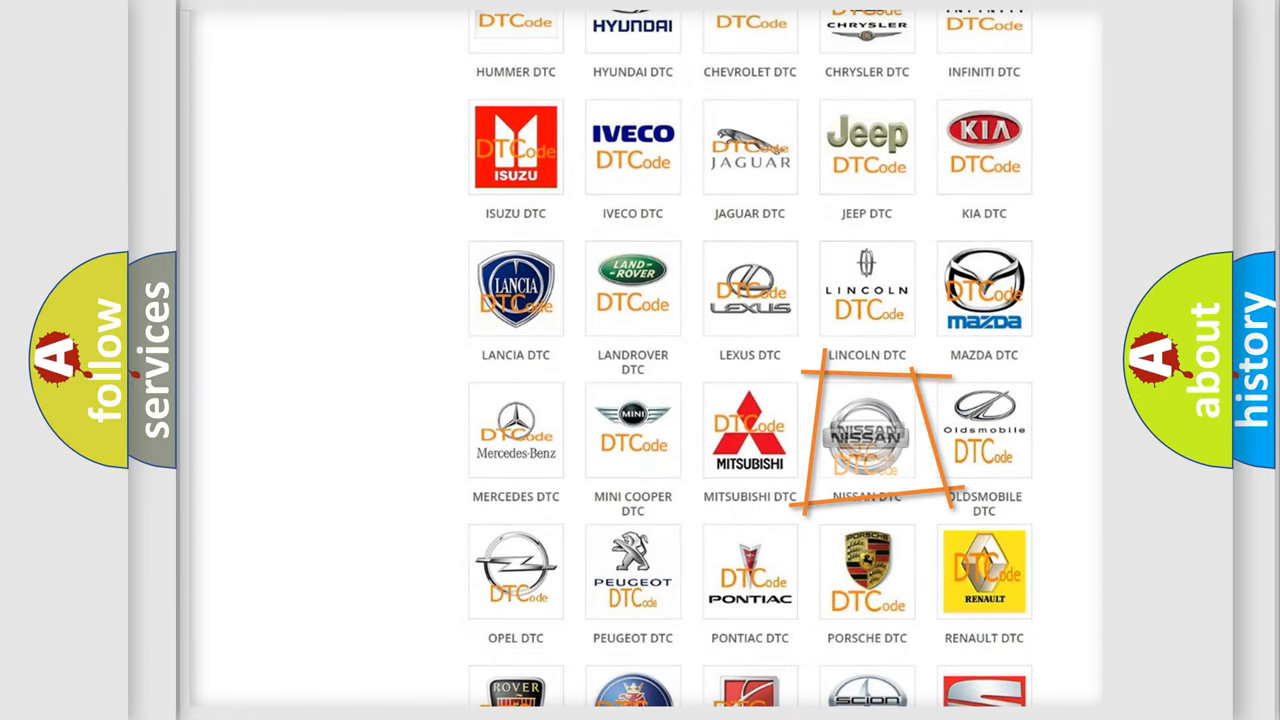